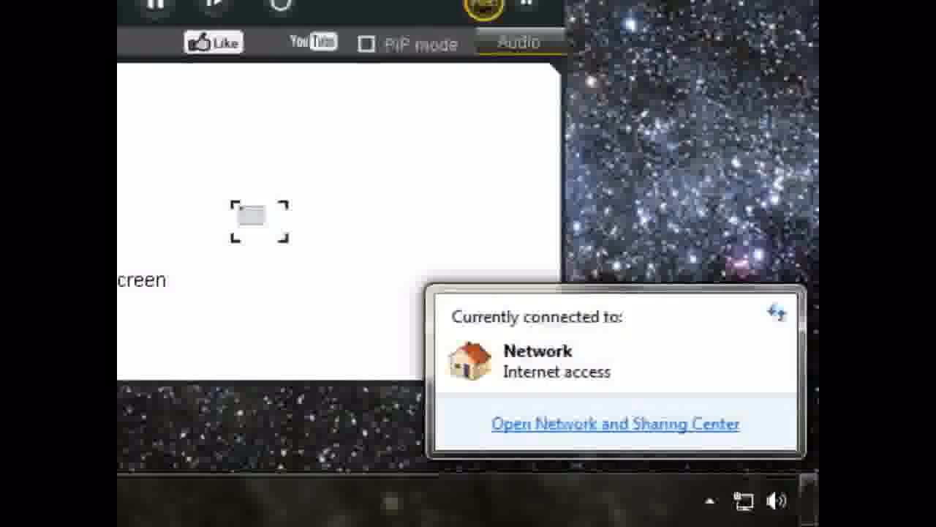
Step: Open the Network and Sharing Center from the network status popup
click(614, 423)
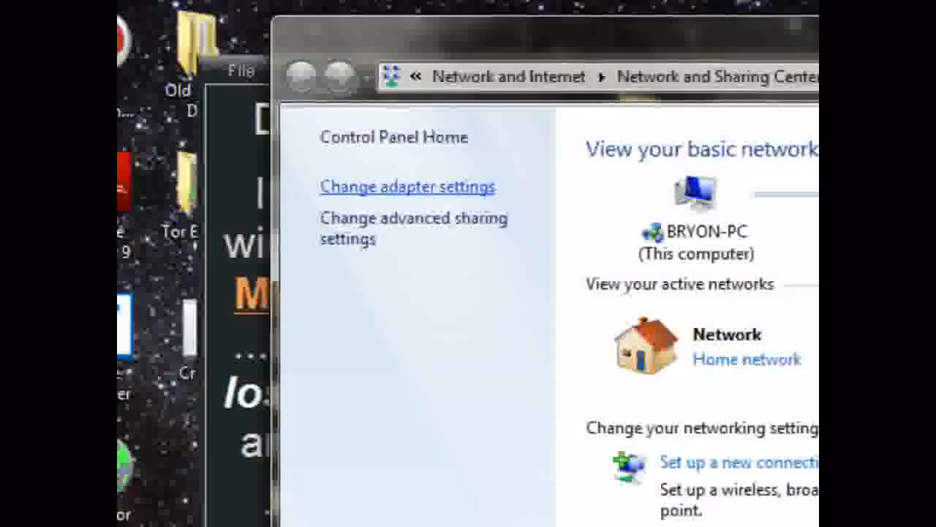
Step: Open the Local Area Connection's Properties from the adapter list
click(407, 187)
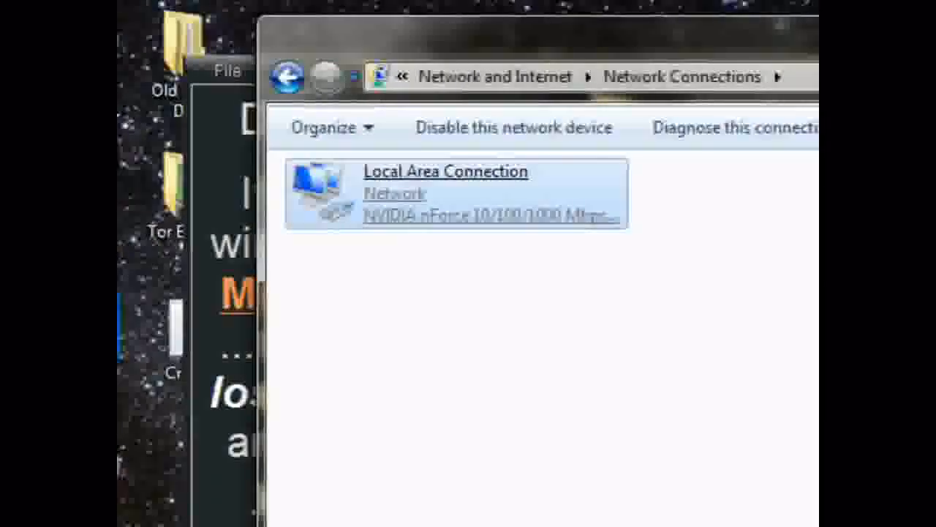
right_click(453, 193)
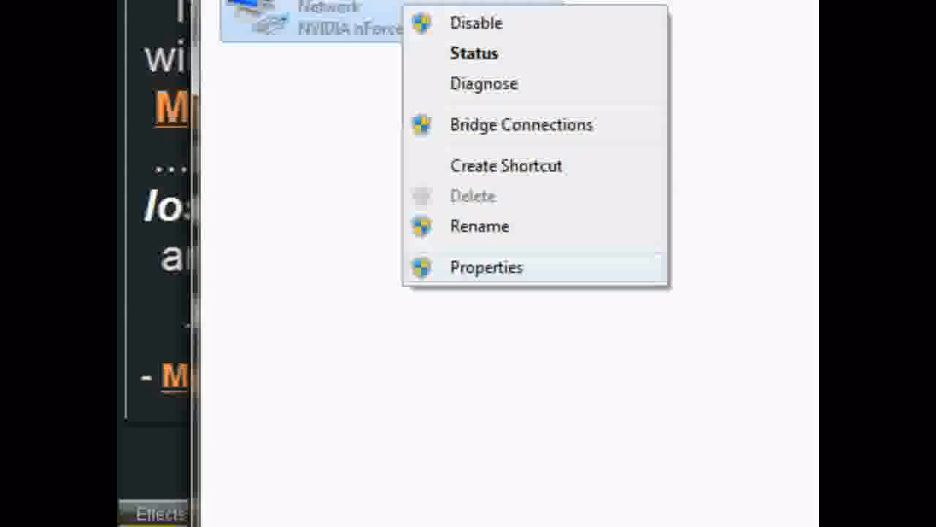
click(486, 266)
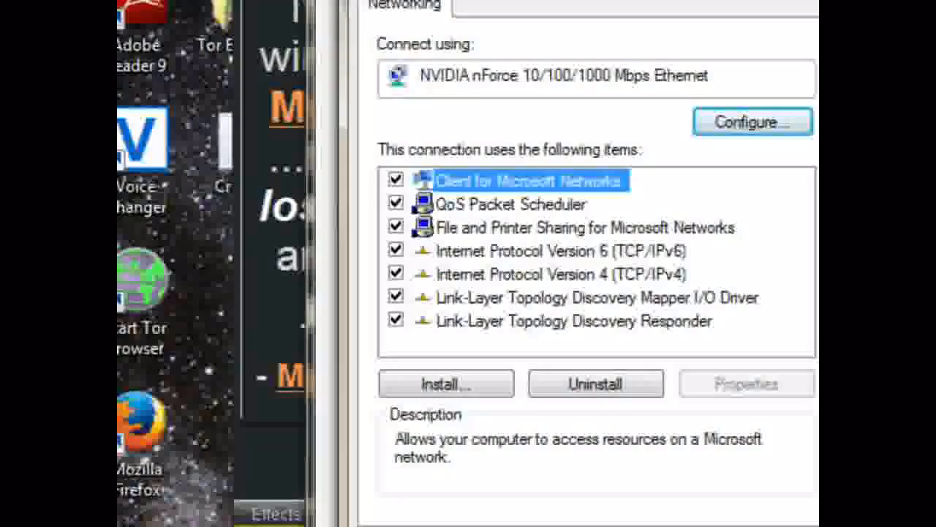
Step: Open the Internet Protocol Version 4 (TCP/IPv4) properties of the connection
click(560, 274)
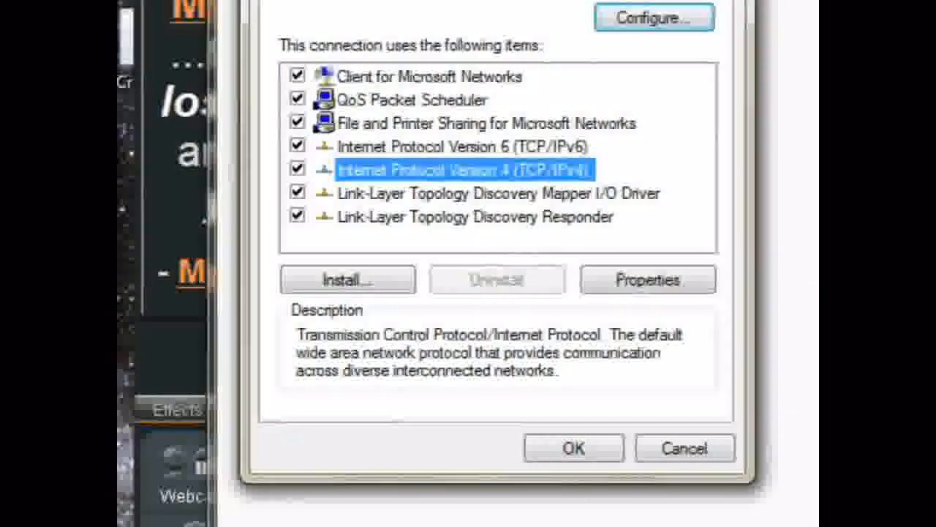
click(646, 278)
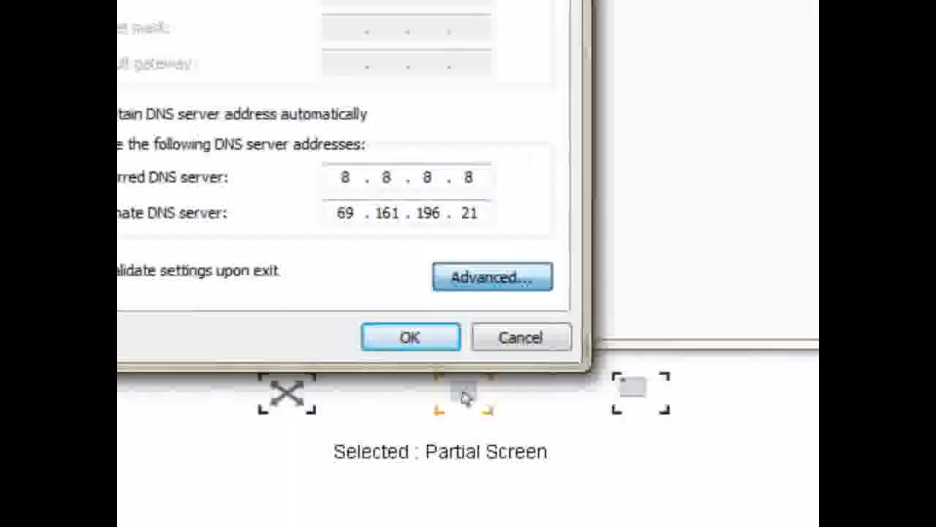
Step: Open Advanced TCP/IP Settings and view the DNS settings page
click(492, 277)
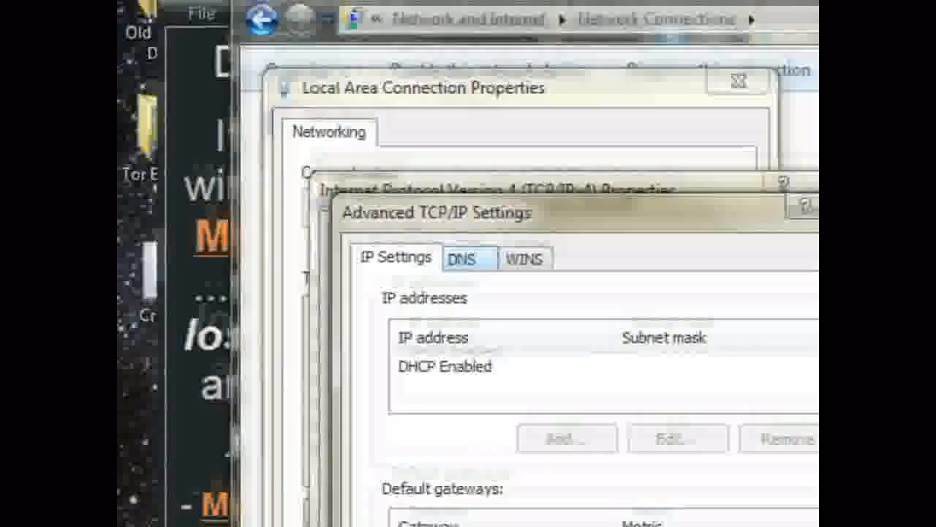
click(468, 258)
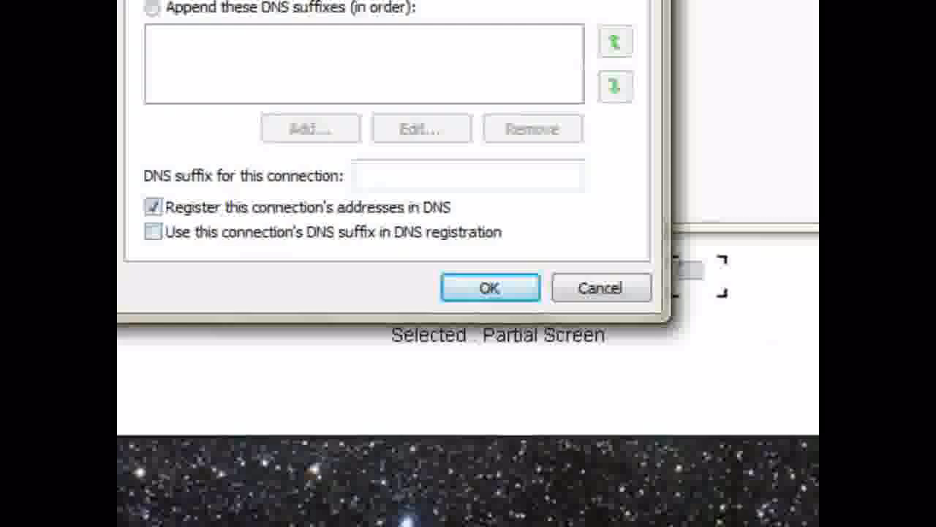
Step: Confirm DNS servers 8.8.8.8 and 69.161.196.21 in IPv4 properties, rechecking them once
click(489, 287)
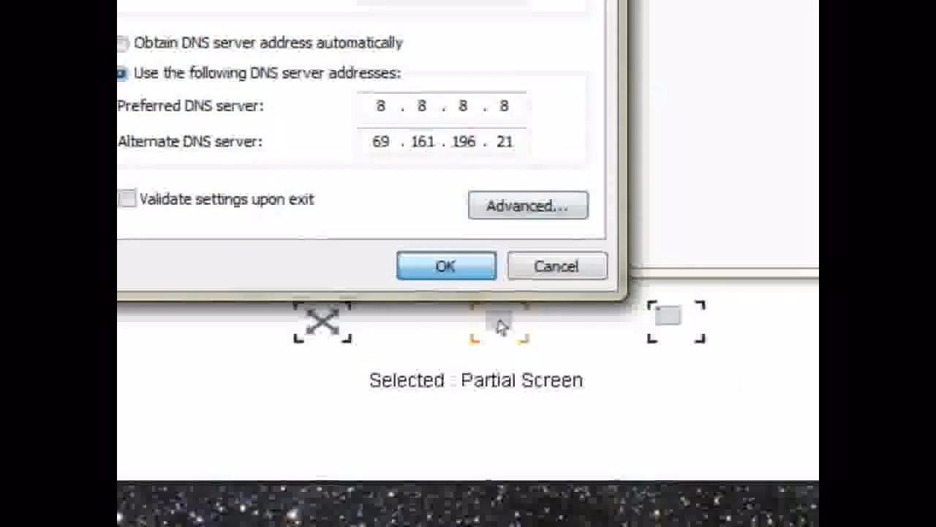
click(445, 265)
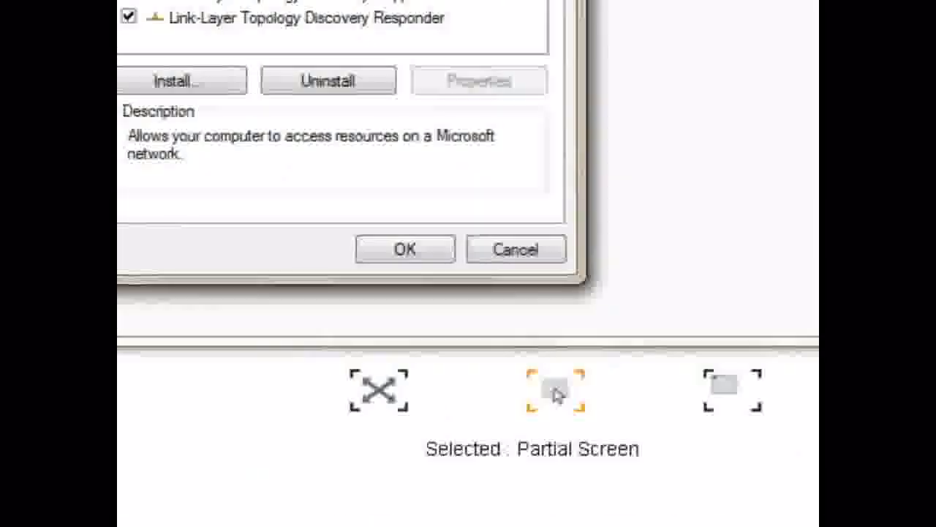
click(404, 249)
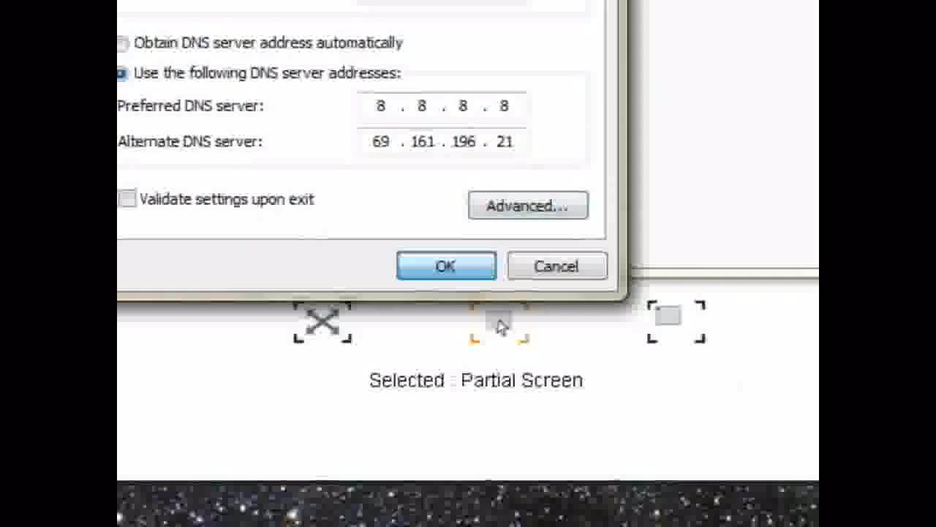
click(445, 265)
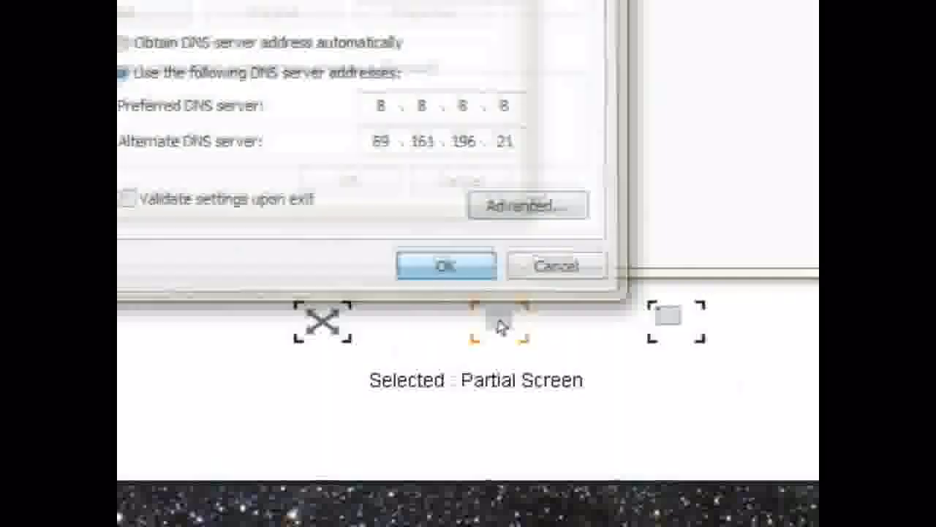
Step: Apply and close the Local Area Connection properties, returning to Network Connections
click(445, 265)
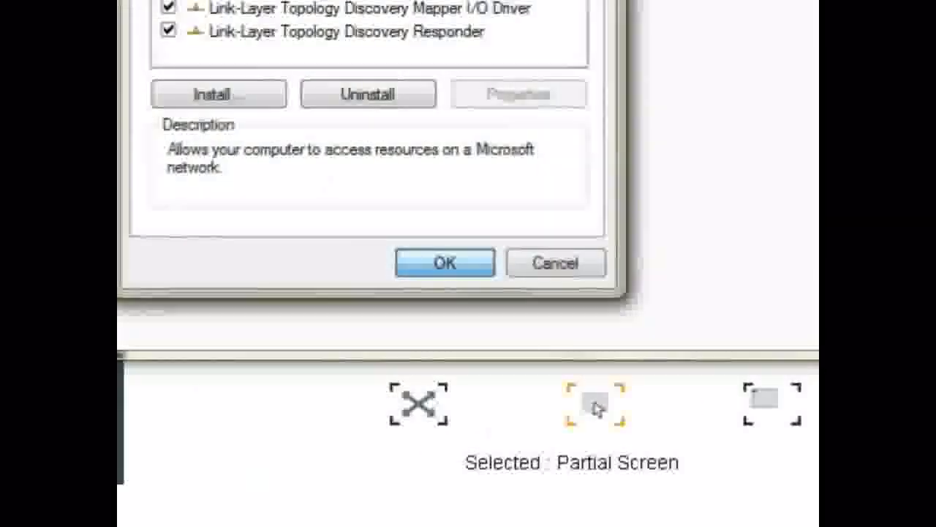
click(445, 261)
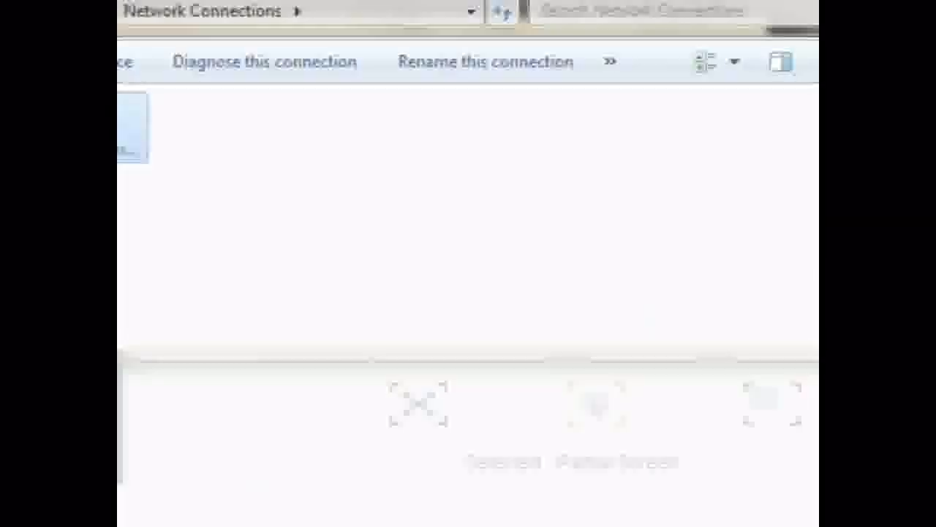